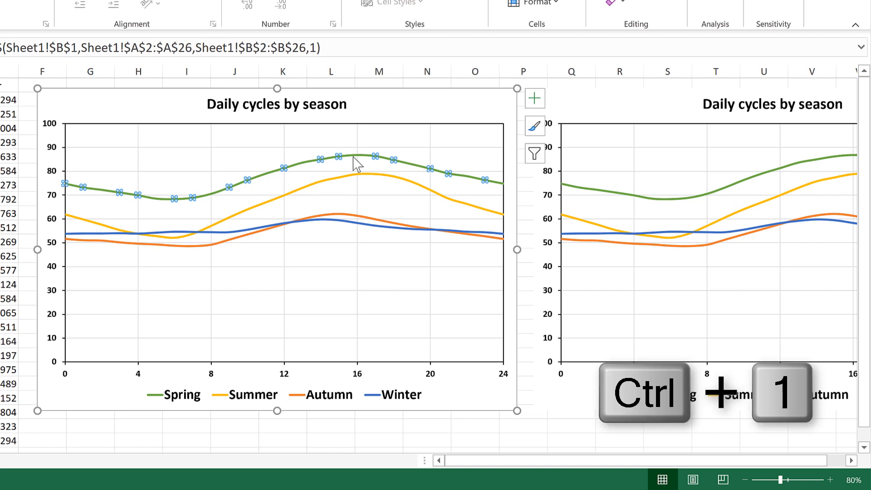
Recolour the Spring series line to a pale shade in Format Data Series, then select the next season line.
key(ctrl+1)
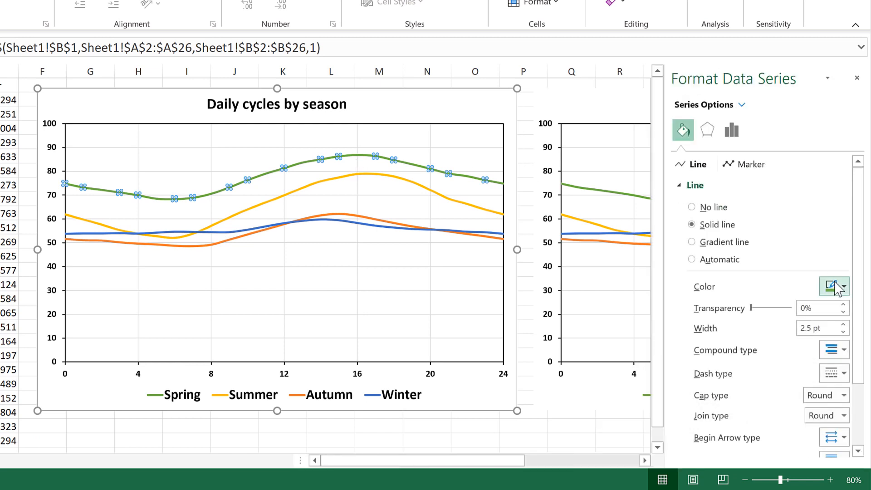
click(829, 285)
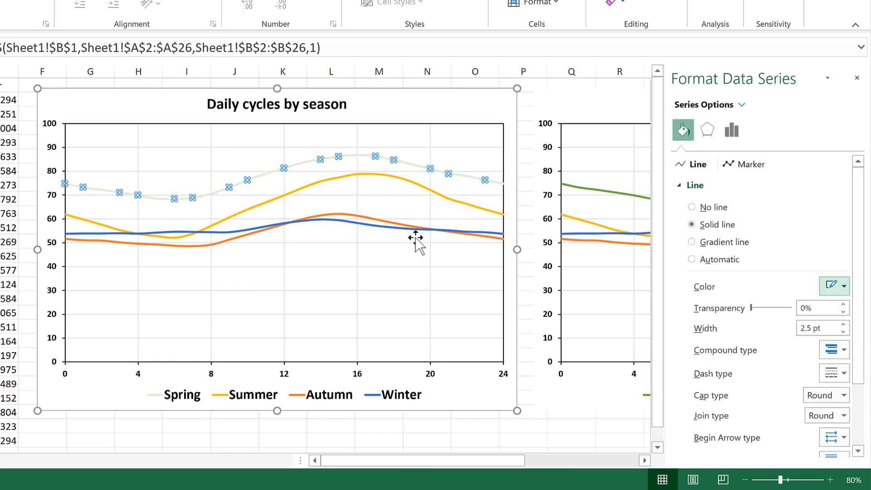
click(847, 285)
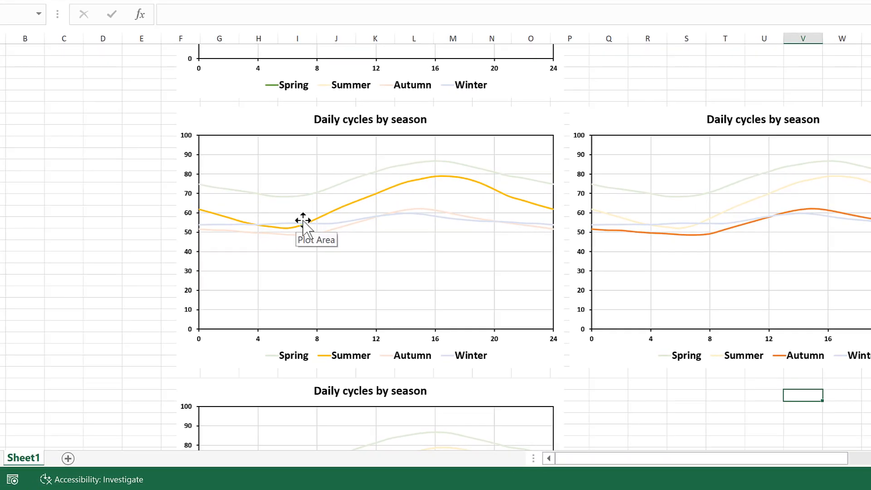
mouse_move(351, 227)
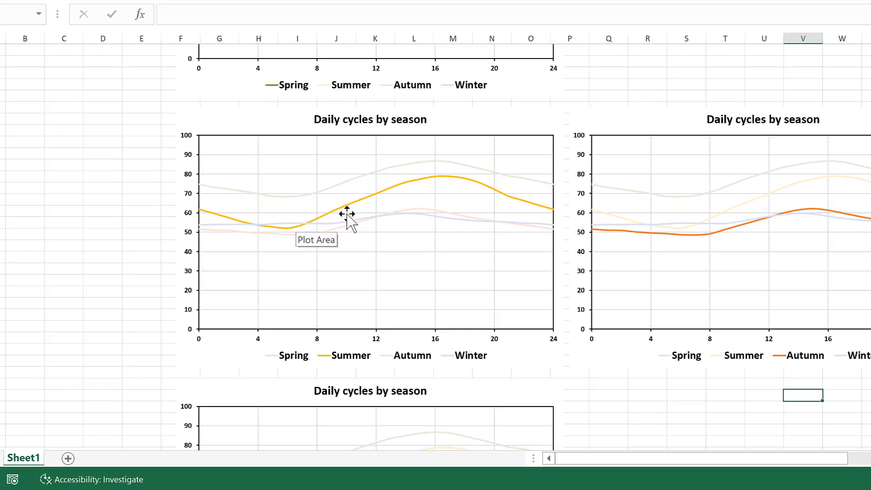
mouse_move(465, 107)
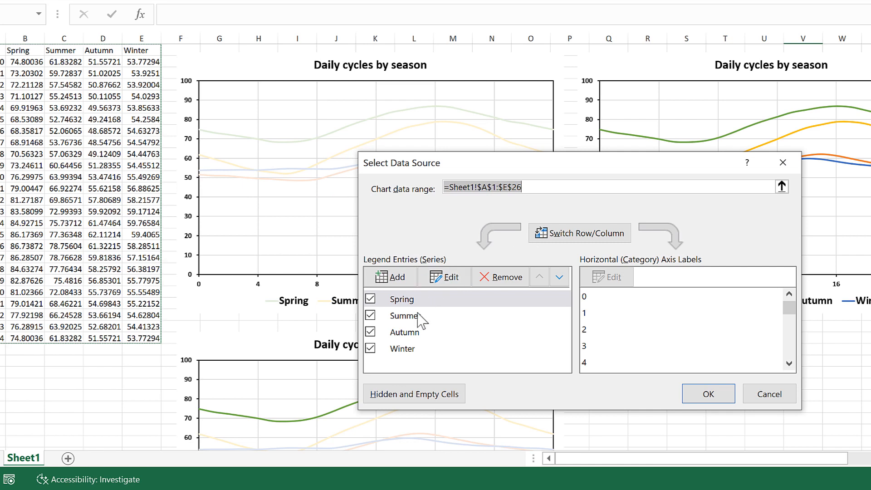
Move Summer, then Autumn, to the last position in Select Data so each draws on top.
click(405, 316)
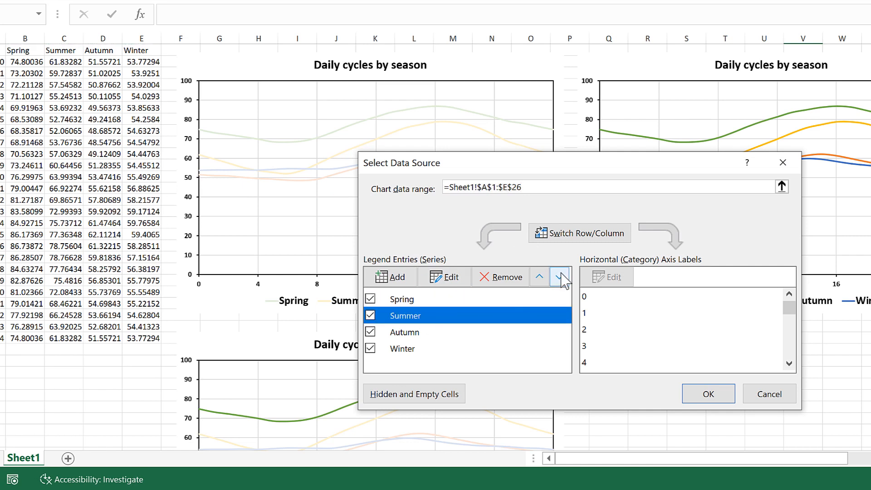
click(558, 276)
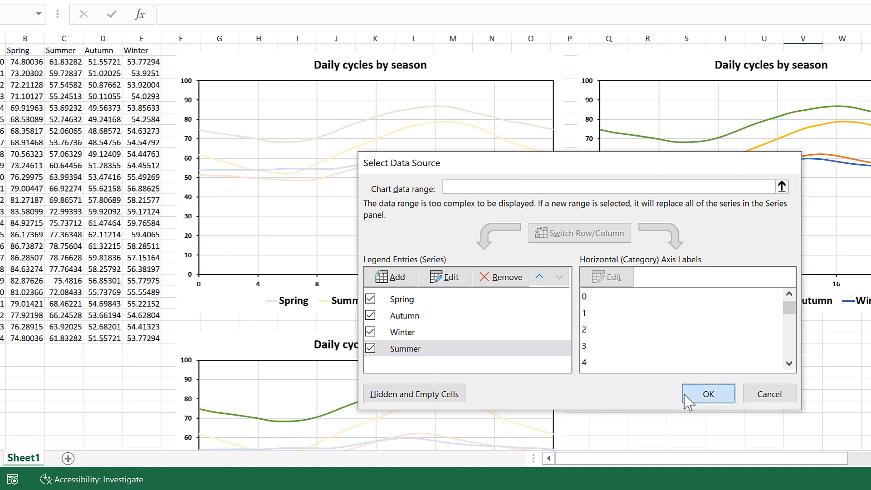
click(709, 394)
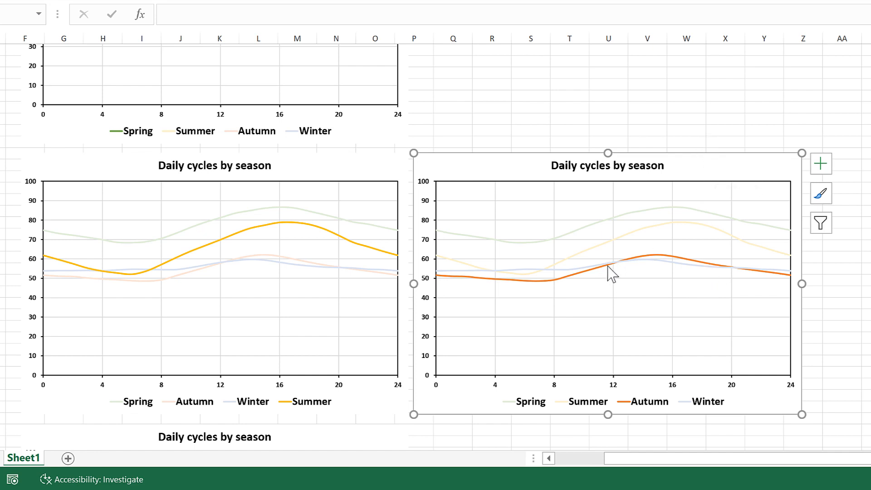
mouse_move(702, 270)
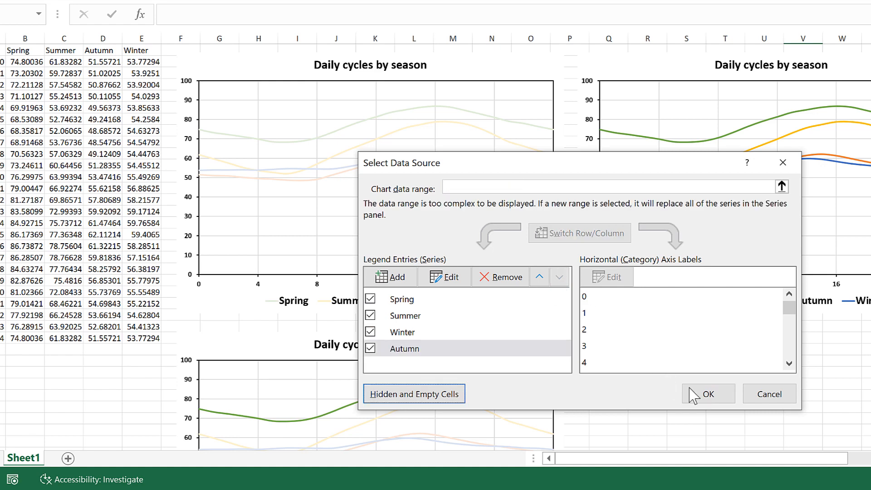
click(708, 394)
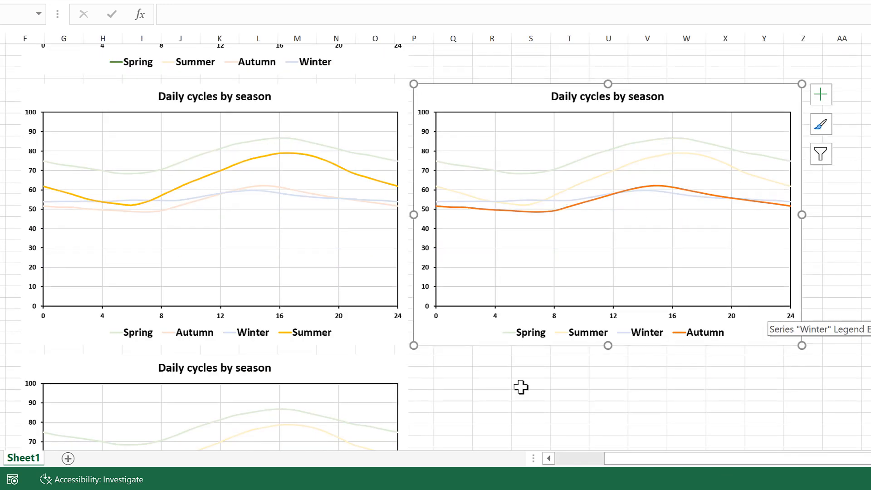
Remove the chart area border and select all the season charts to copy them.
click(452, 373)
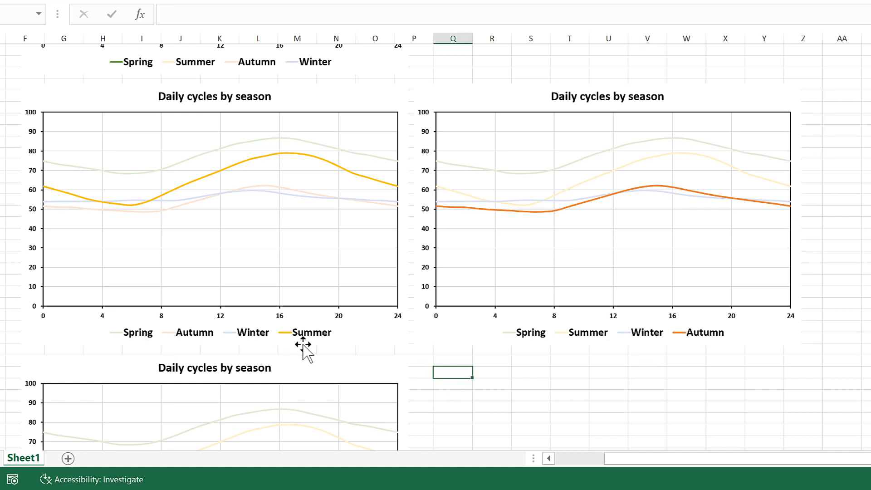
mouse_move(531, 342)
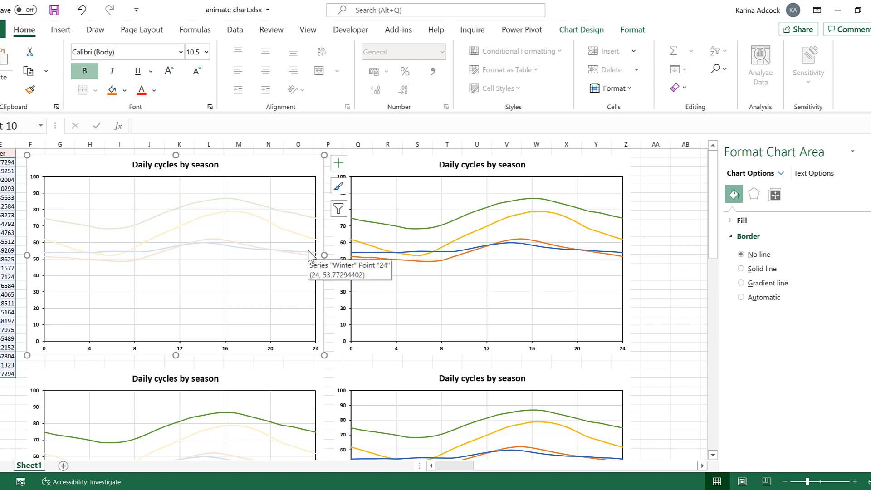
key(Ctrl+A)
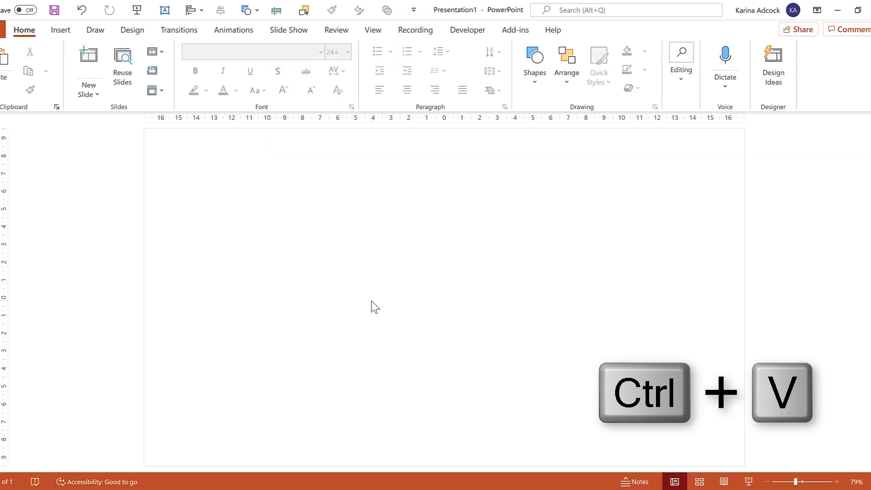
Paste the copied charts onto the slide and show the Selection Pane listing Chart 3 through Chart 9.
key(ctrl+v)
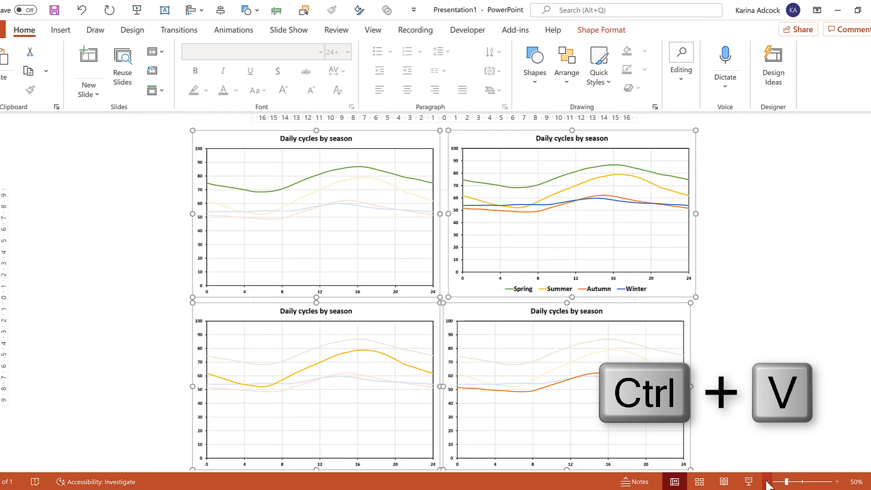
key(ctrl+v)
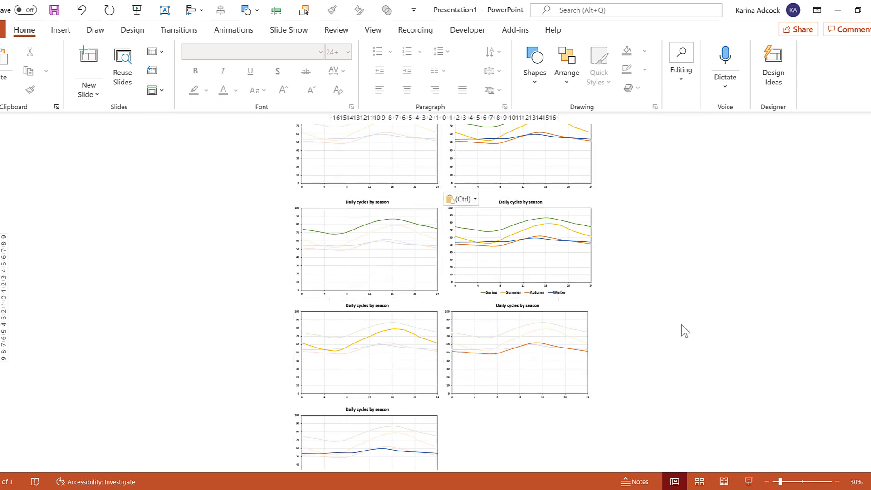
click(566, 63)
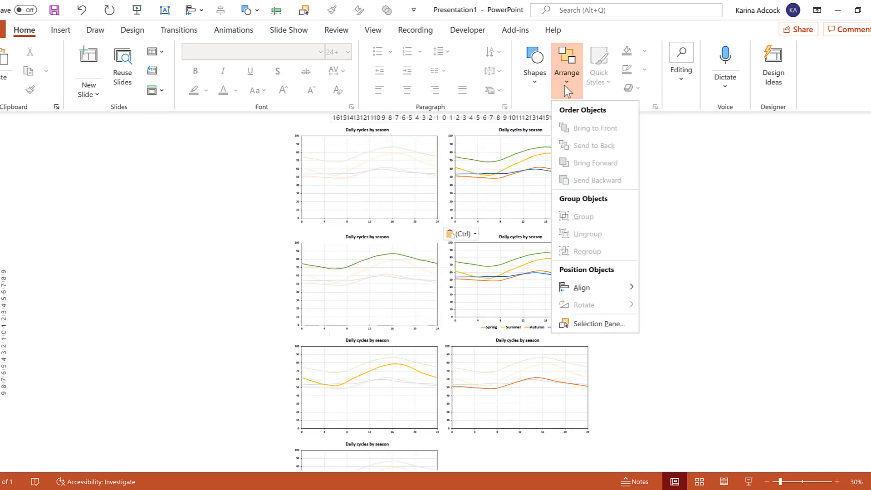
click(599, 323)
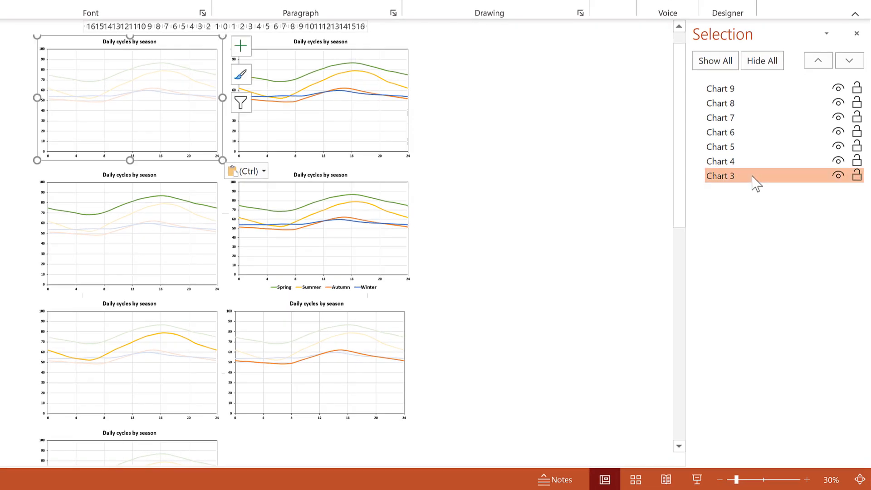
Rename the charts legend, first, spring, summer, autumn, winter and last, bringing last to the front.
text(first)
text(legend)
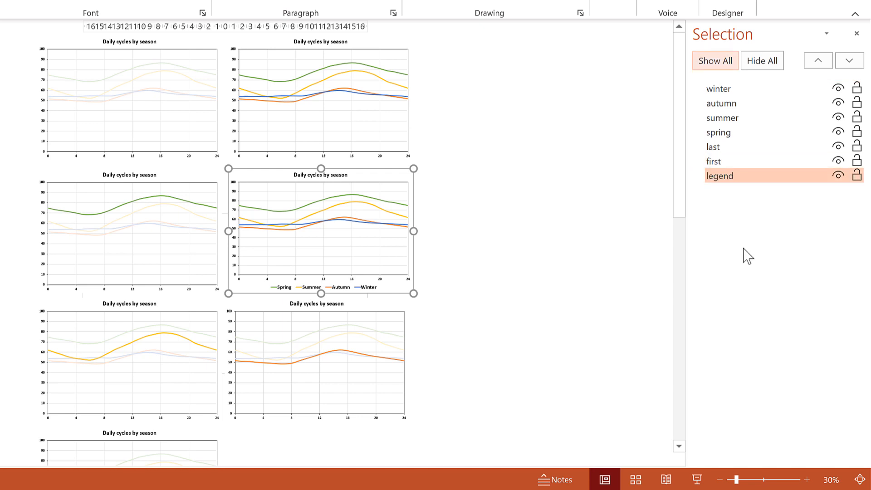
click(713, 147)
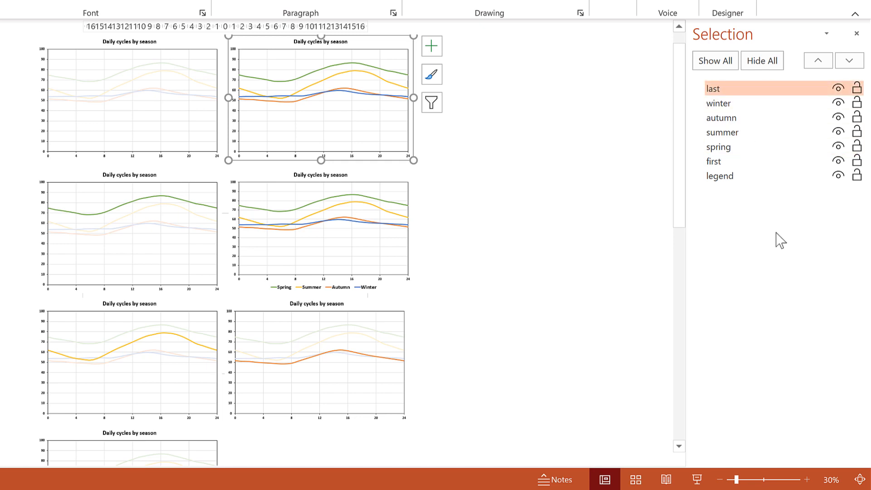
mouse_move(567, 238)
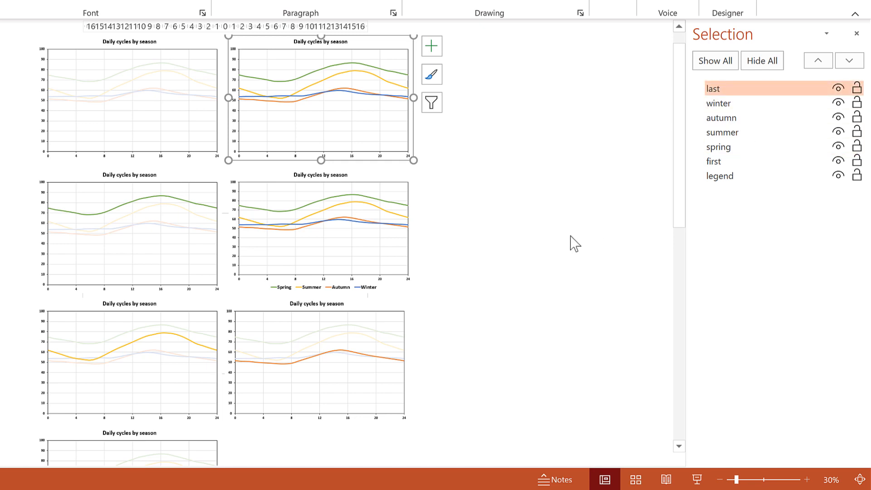
Select all seven charts and apply Align Center and Align Middle so they stack exactly.
key(Ctrl+A)
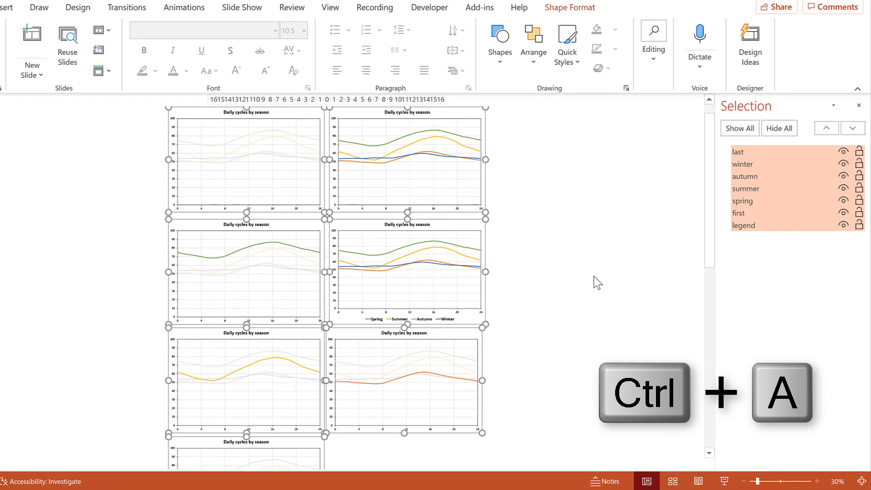
click(533, 36)
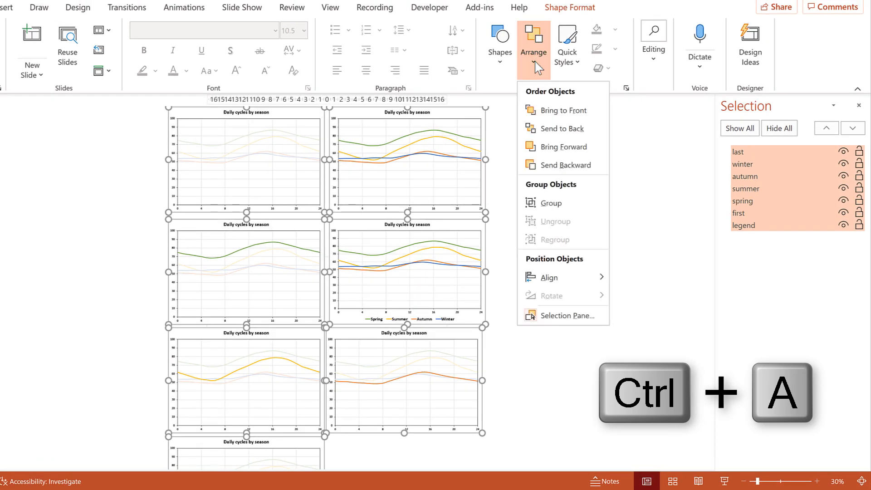
click(549, 277)
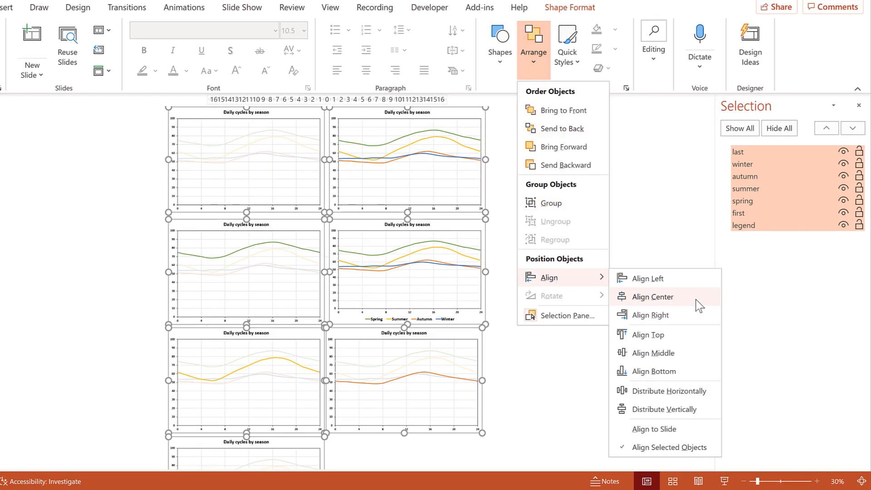
click(653, 297)
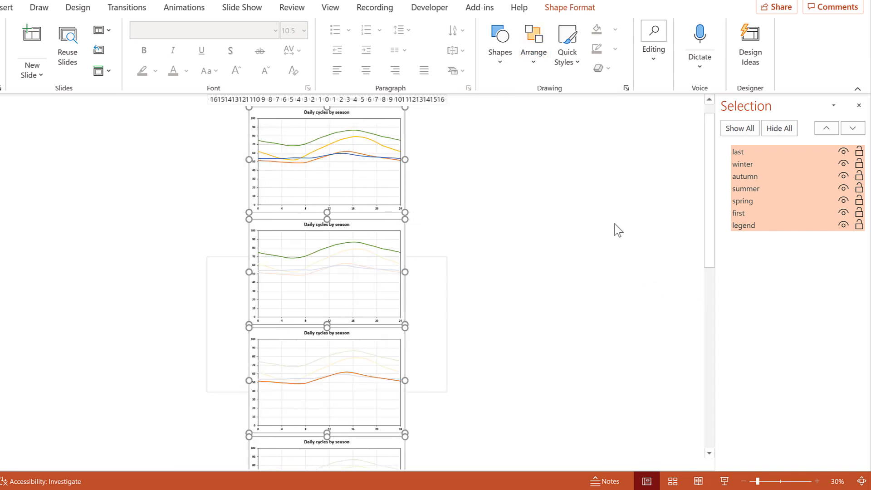
click(533, 41)
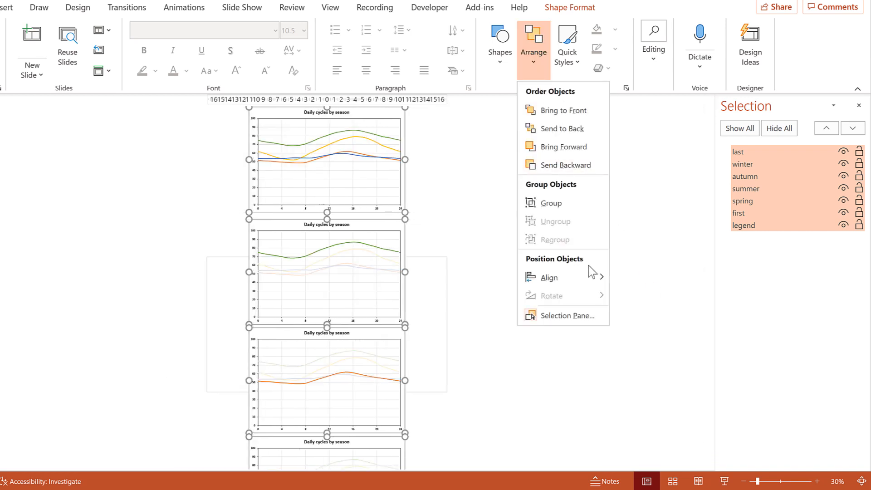
click(549, 278)
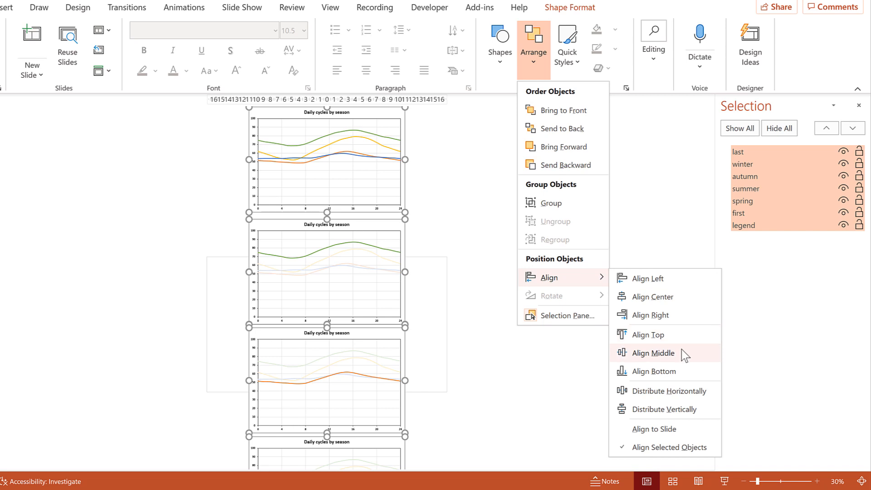
click(653, 353)
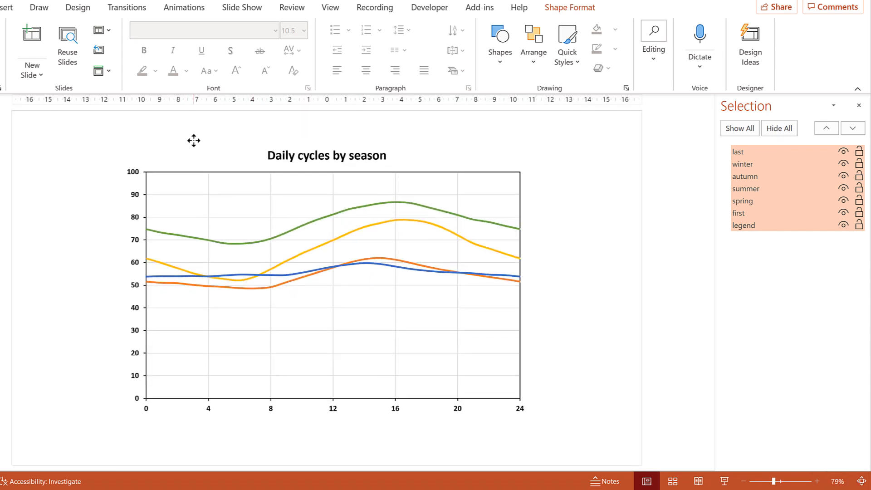
Hide all layers except first and legend, then nudge the legend chart down into alignment.
click(778, 128)
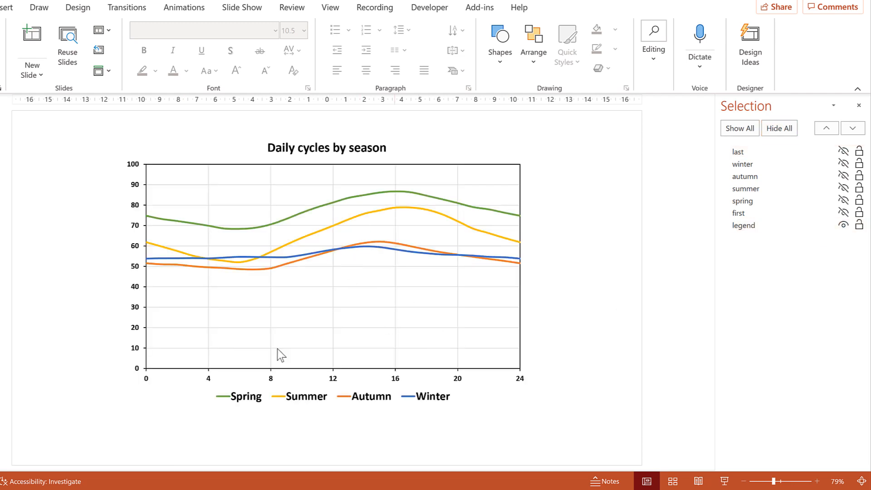
click(738, 213)
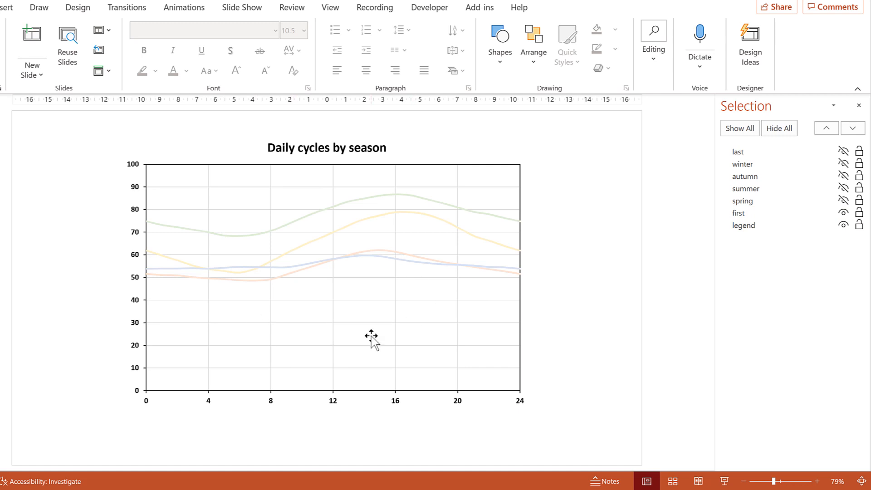
click(744, 225)
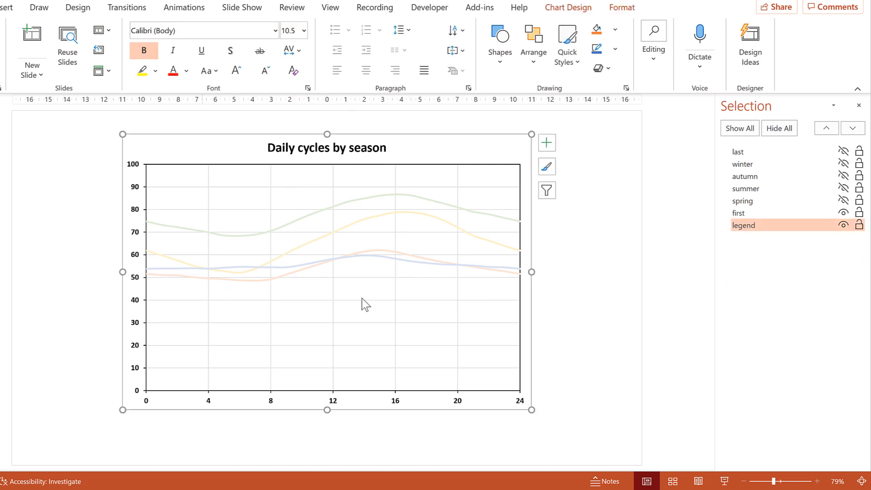
mouse_move(585, 372)
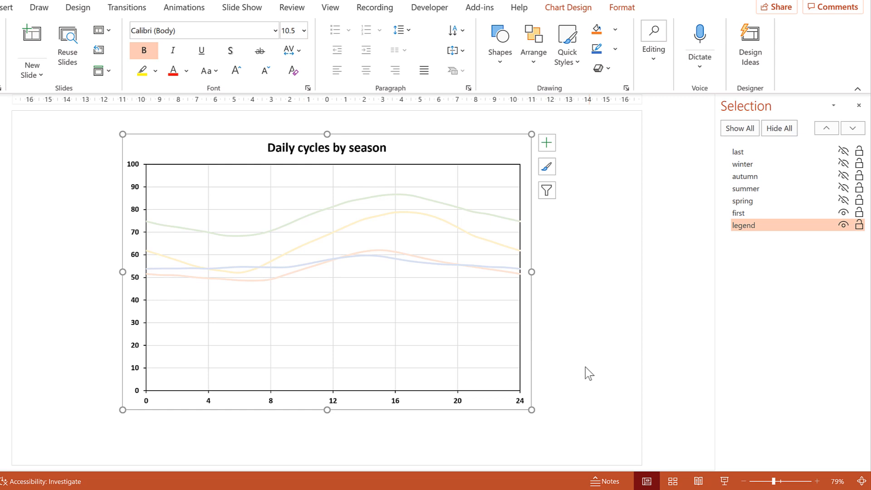
key(Down)
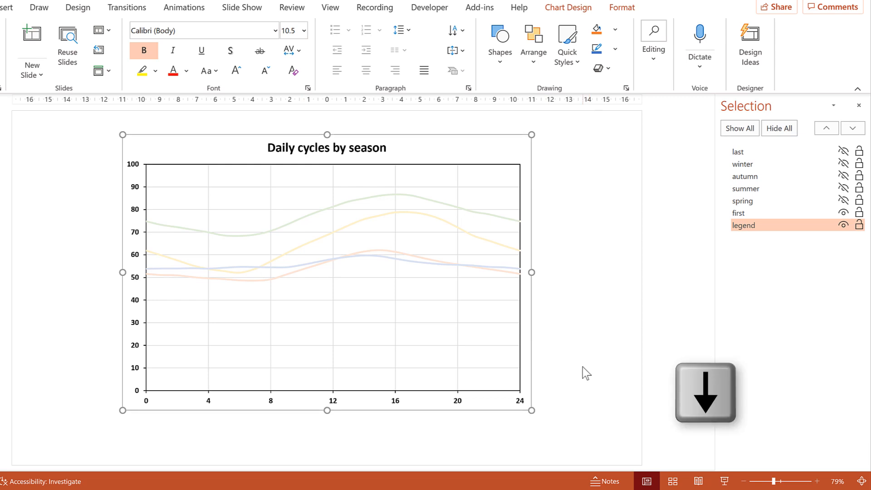
Toggle the legend and first layers' visibility to check the fit, then restore the layers.
click(842, 225)
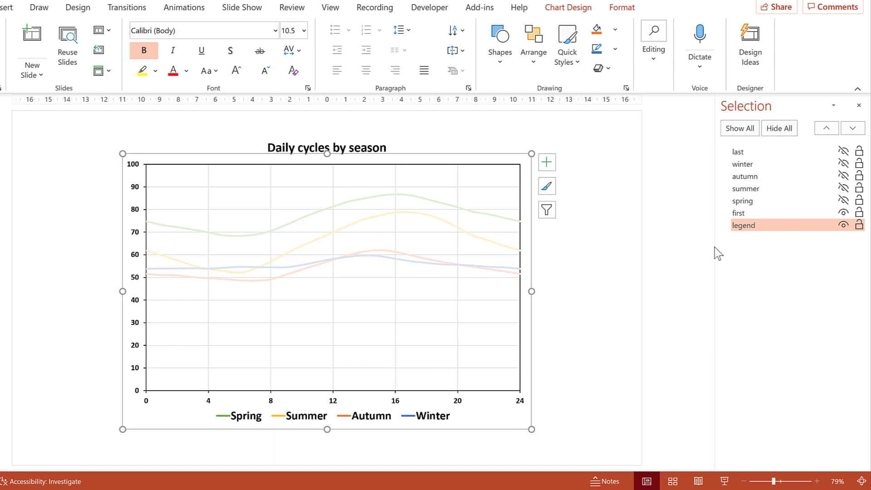
click(841, 212)
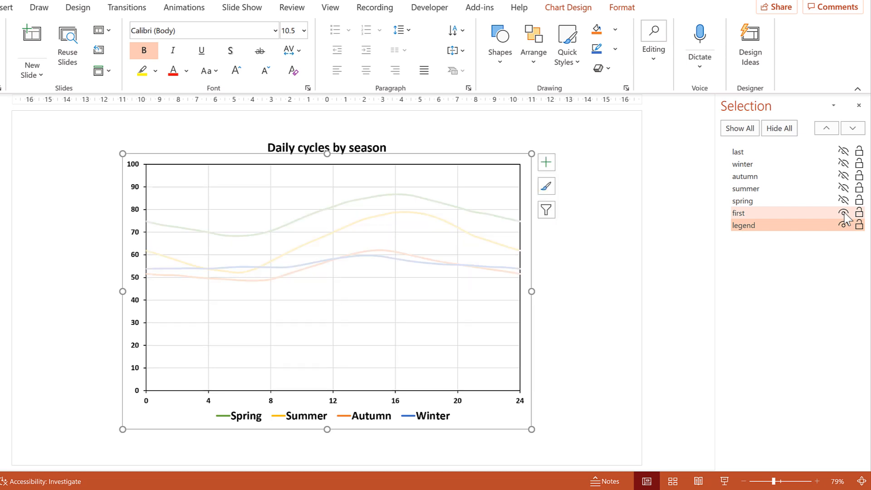
click(841, 225)
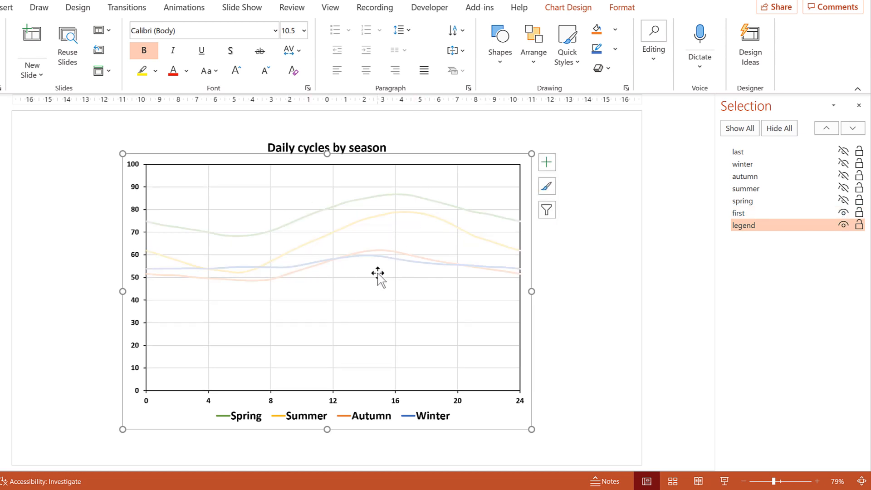
mouse_move(377, 274)
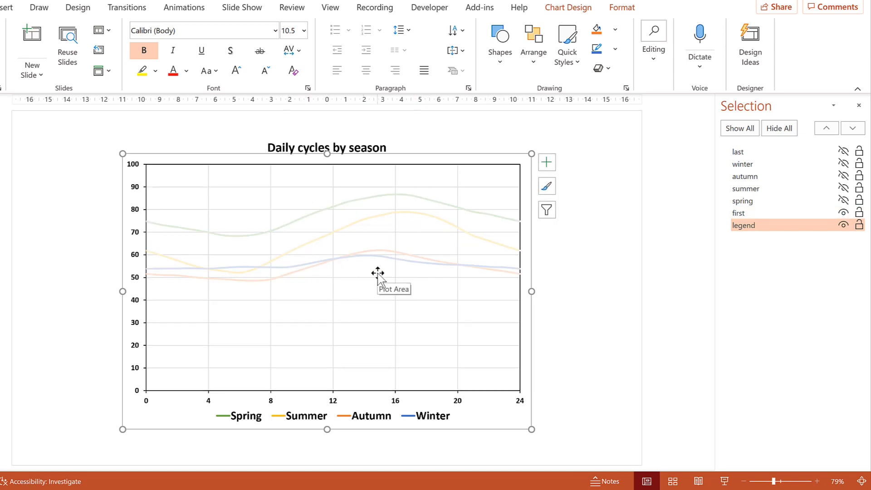
click(739, 129)
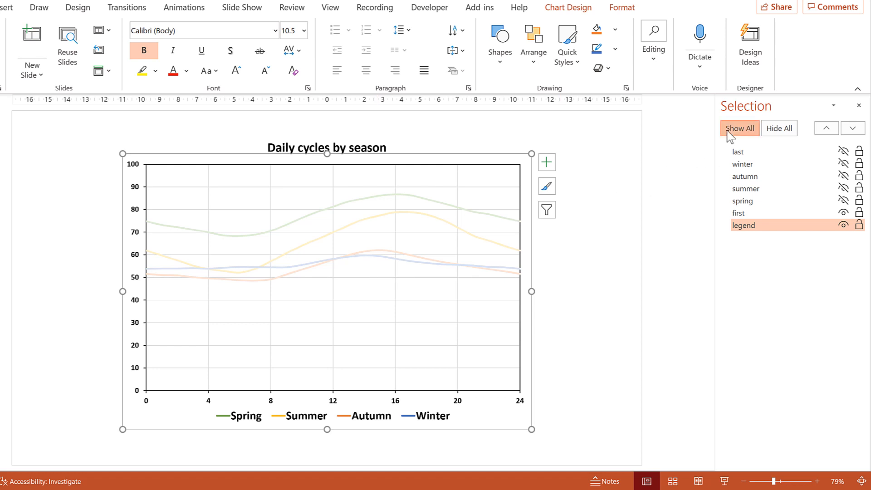
Show every chart layer and give them all a Wipe entrance animation coming From Left.
click(739, 128)
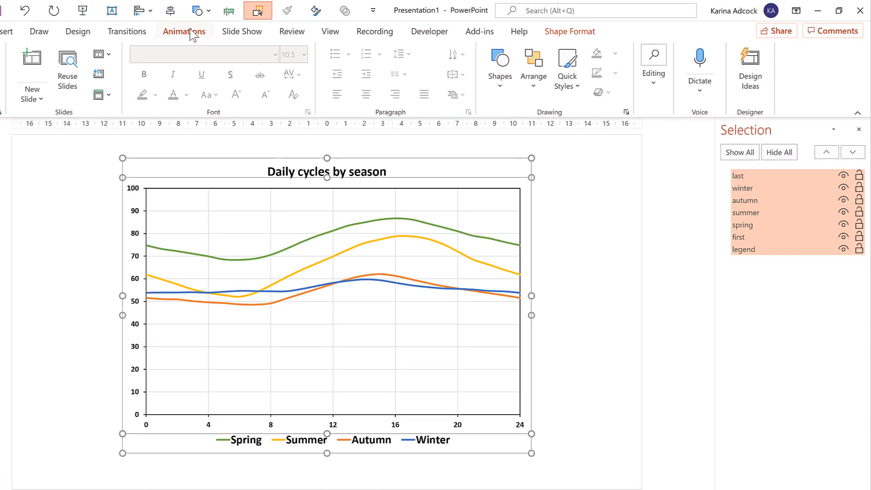
click(183, 30)
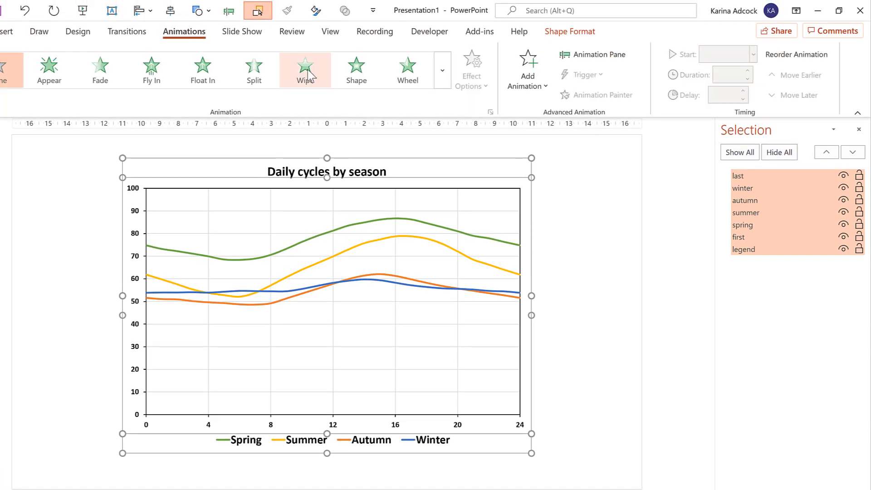
click(305, 68)
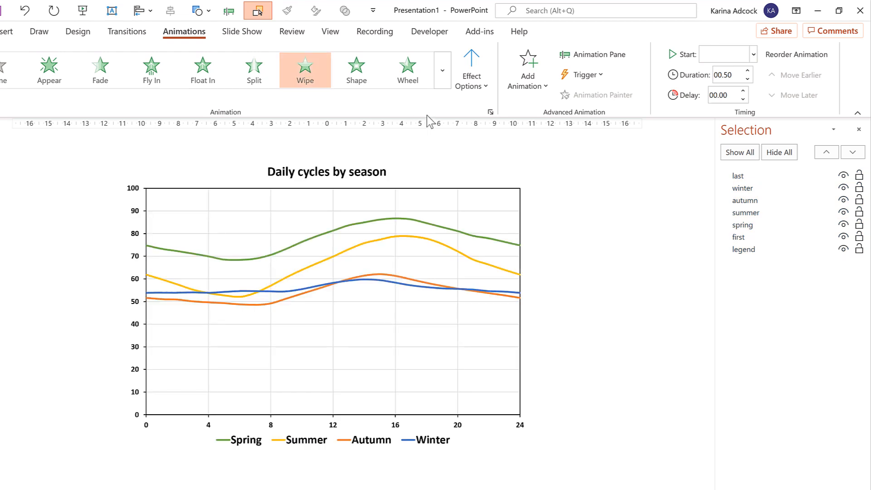
click(472, 68)
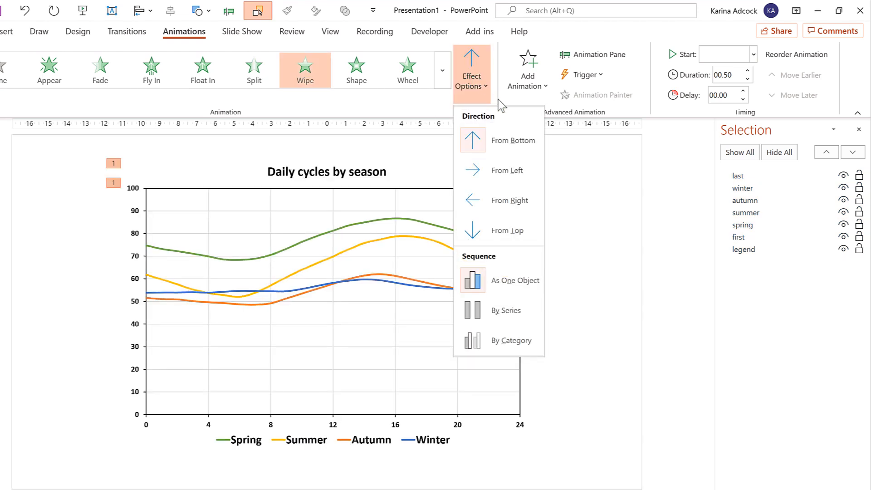
mouse_move(527, 172)
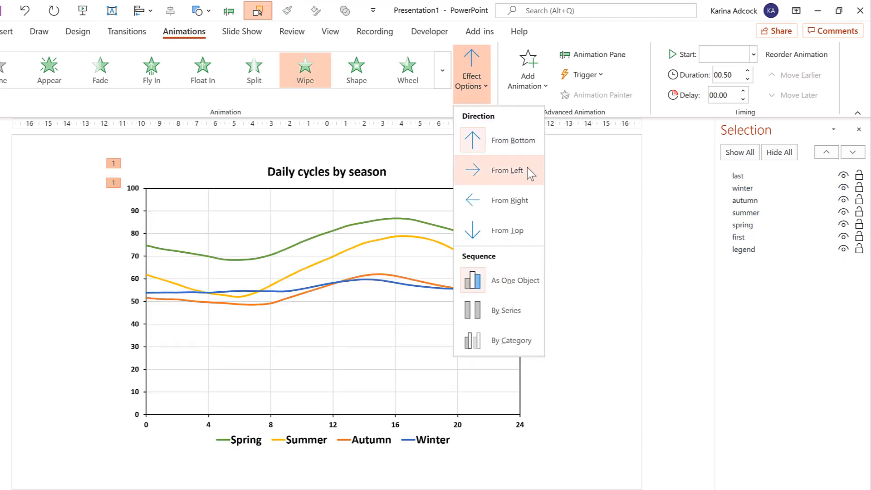
click(506, 170)
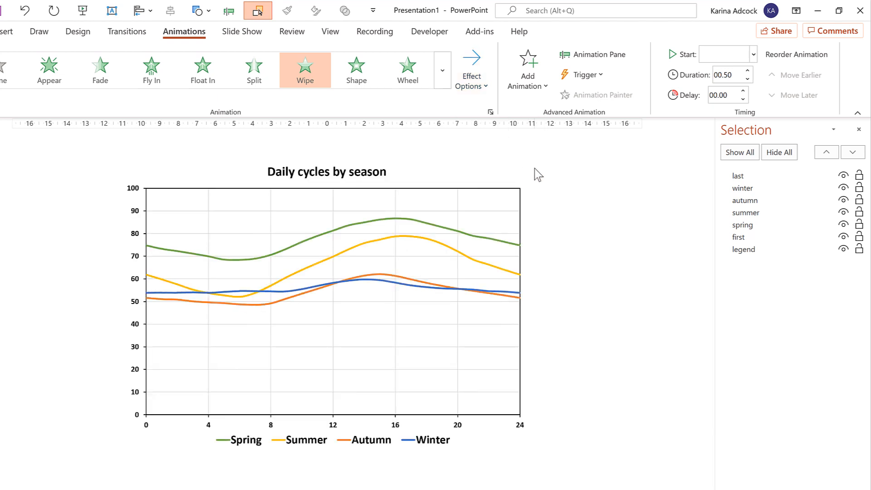
Set the animations to start On Click and delete the legend and first entries, leaving spring through last.
click(593, 54)
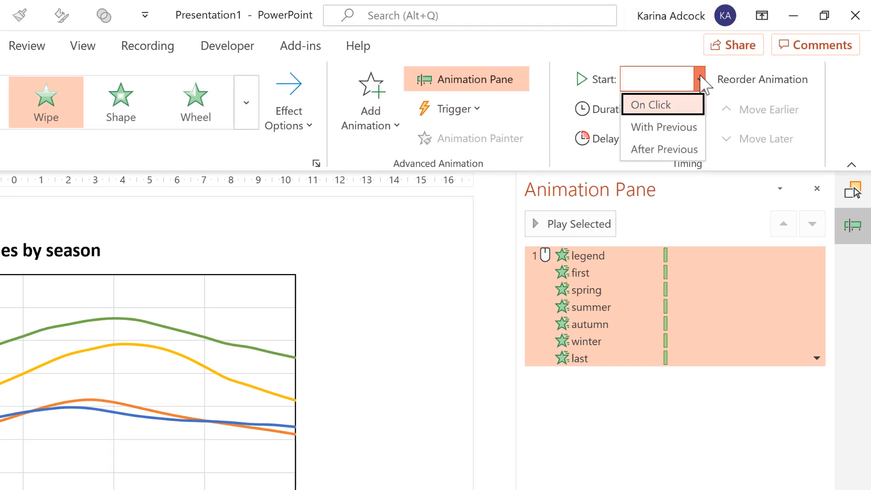
click(651, 104)
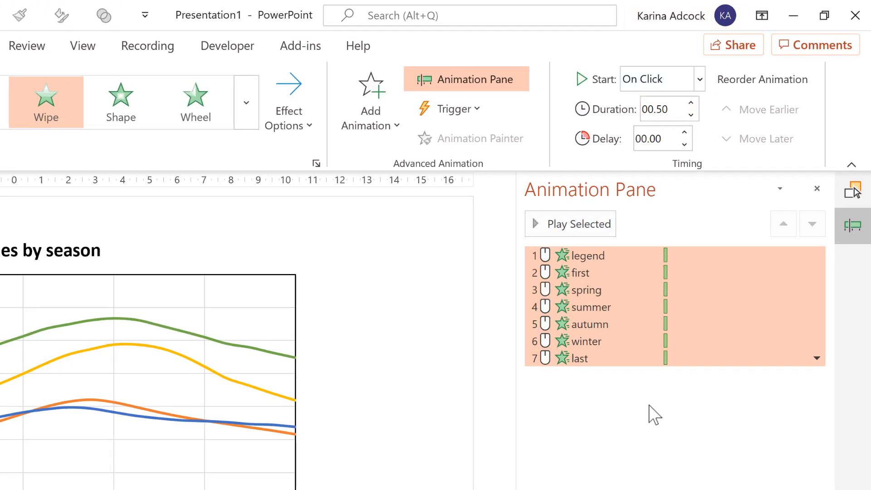
click(589, 256)
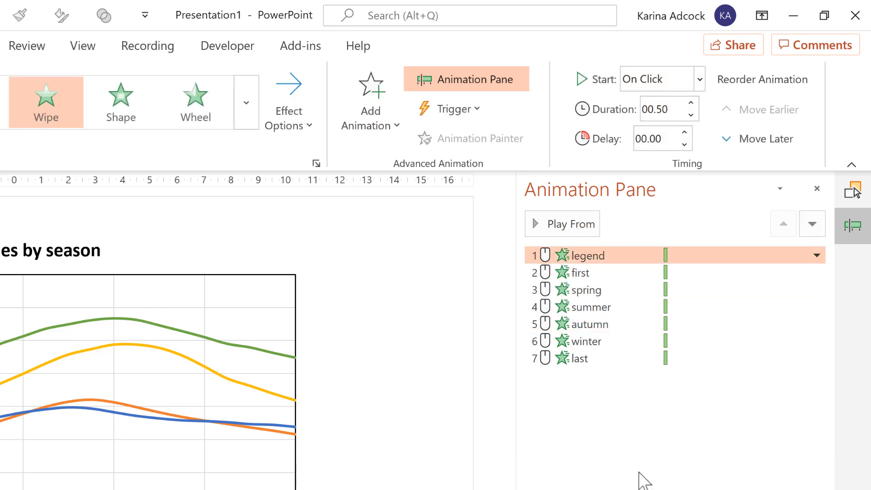
key(Delete)
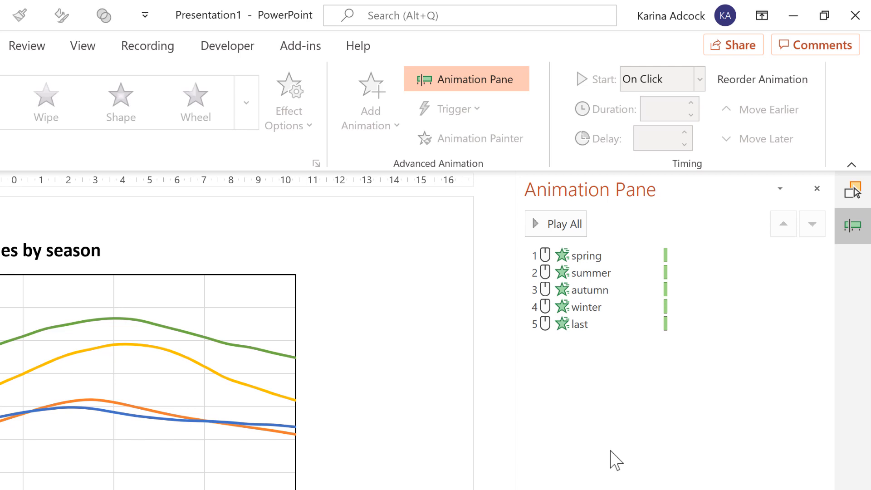
click(587, 255)
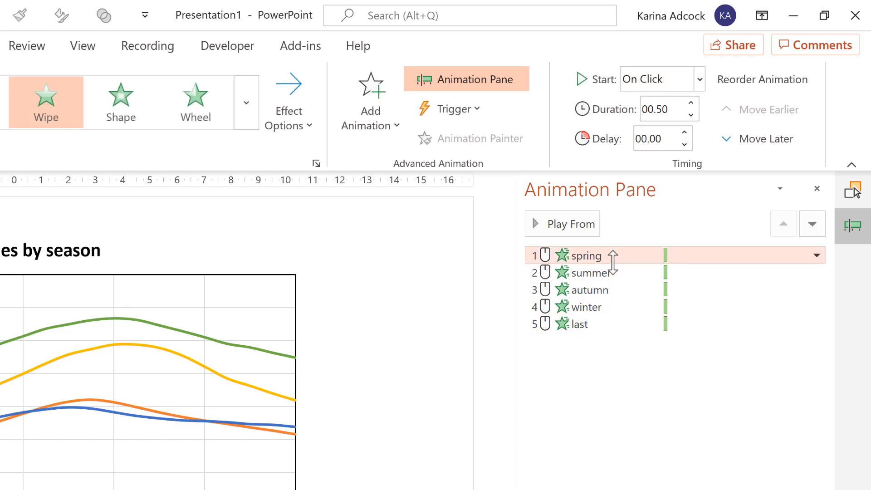
click(577, 324)
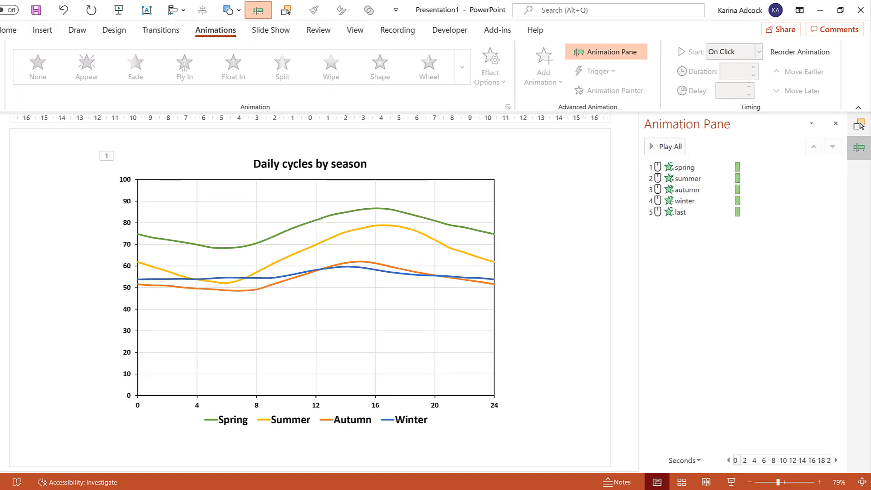
mouse_move(731, 481)
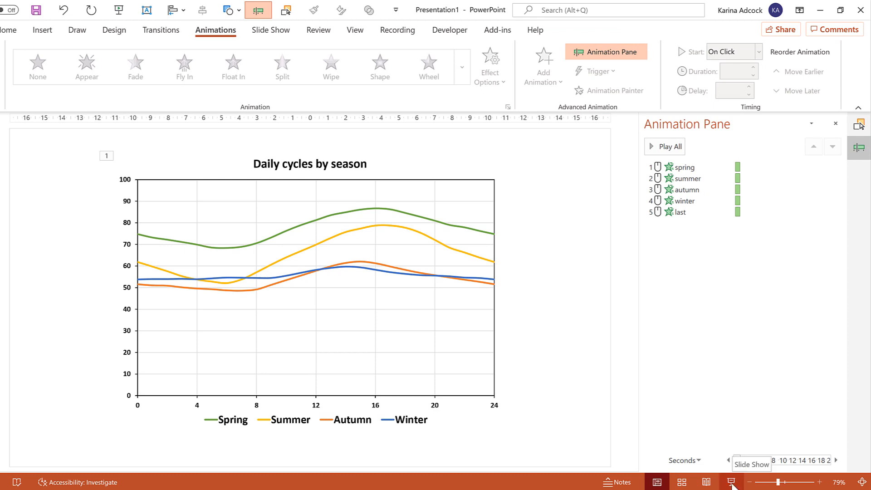
key(Escape)
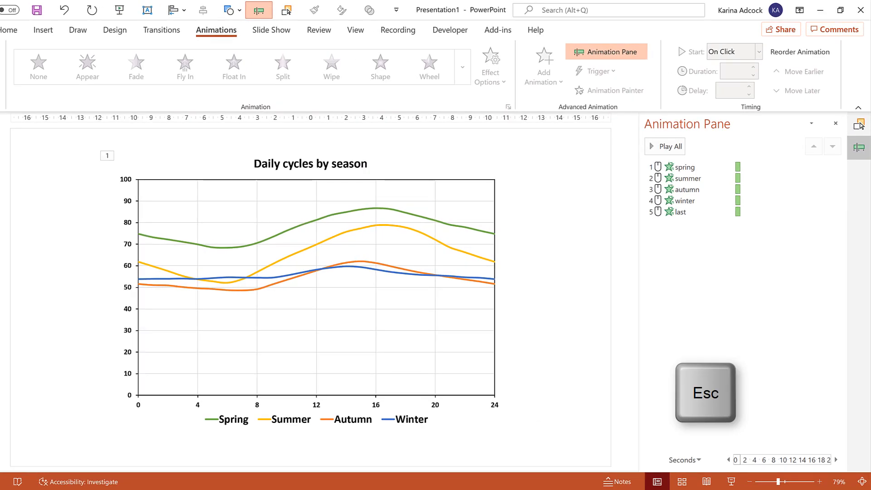